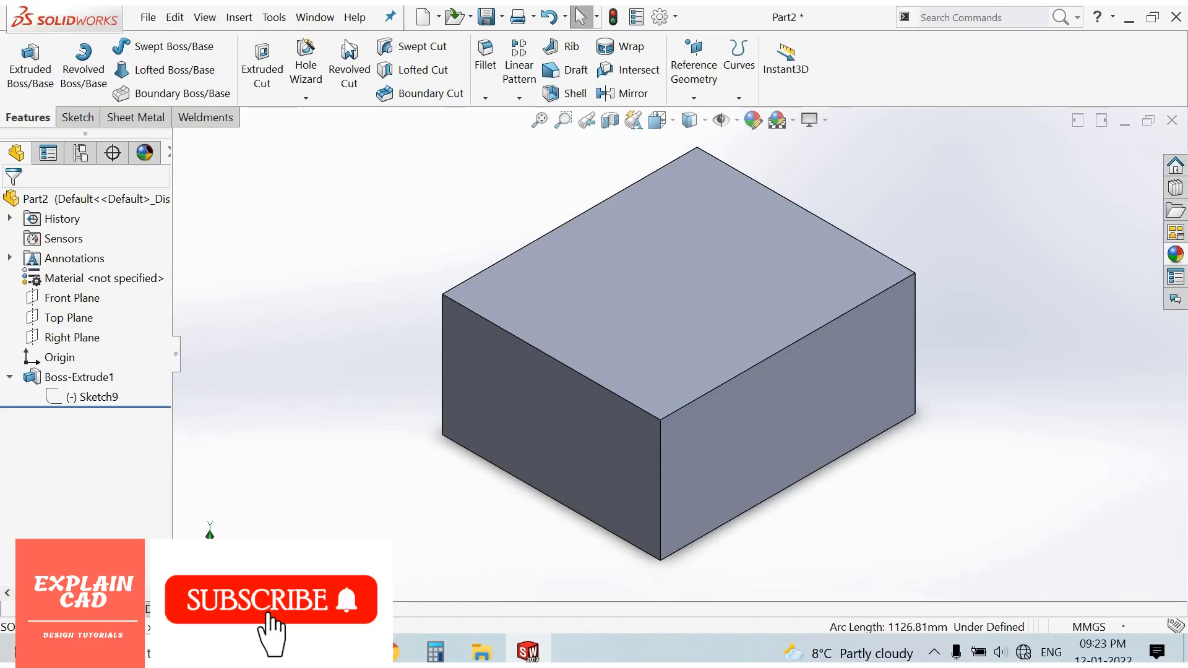
pyautogui.moveTo(170, 46)
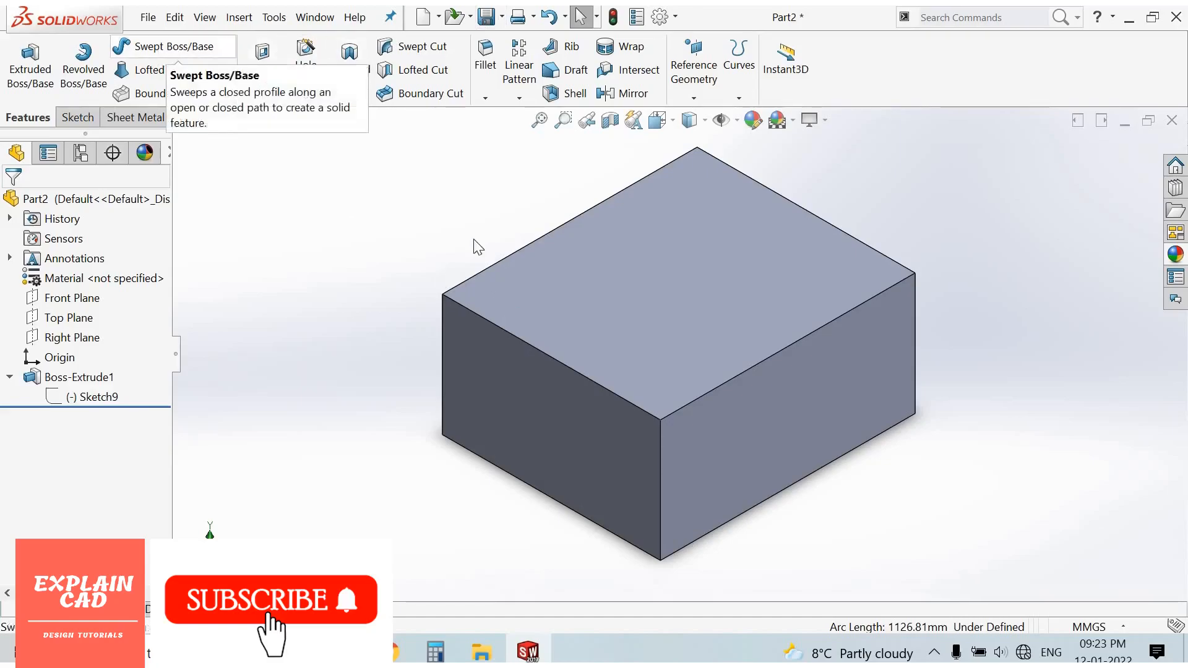
pyautogui.moveTo(524, 373)
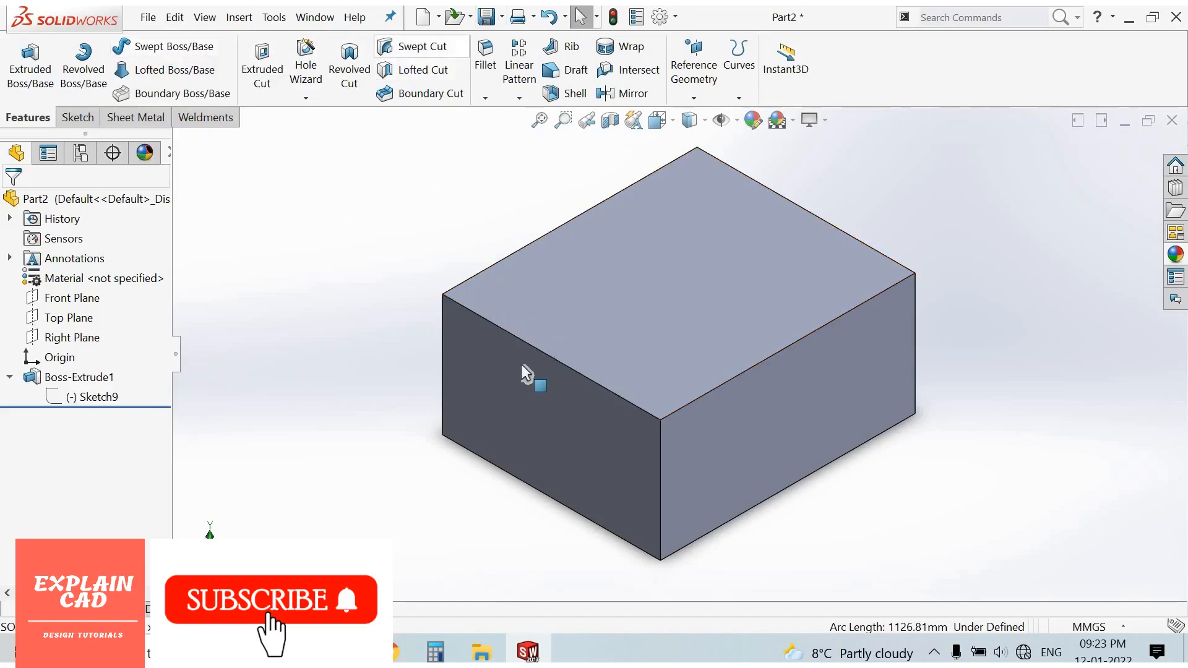
pyautogui.moveTo(524, 393)
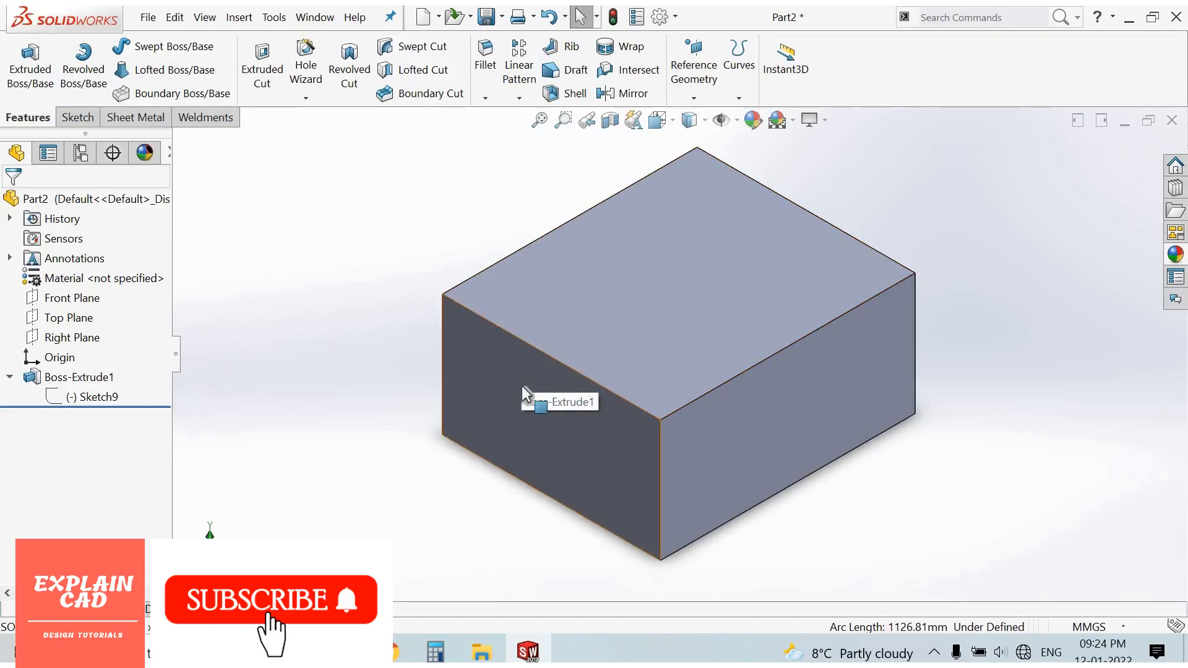
pyautogui.moveTo(352, 293)
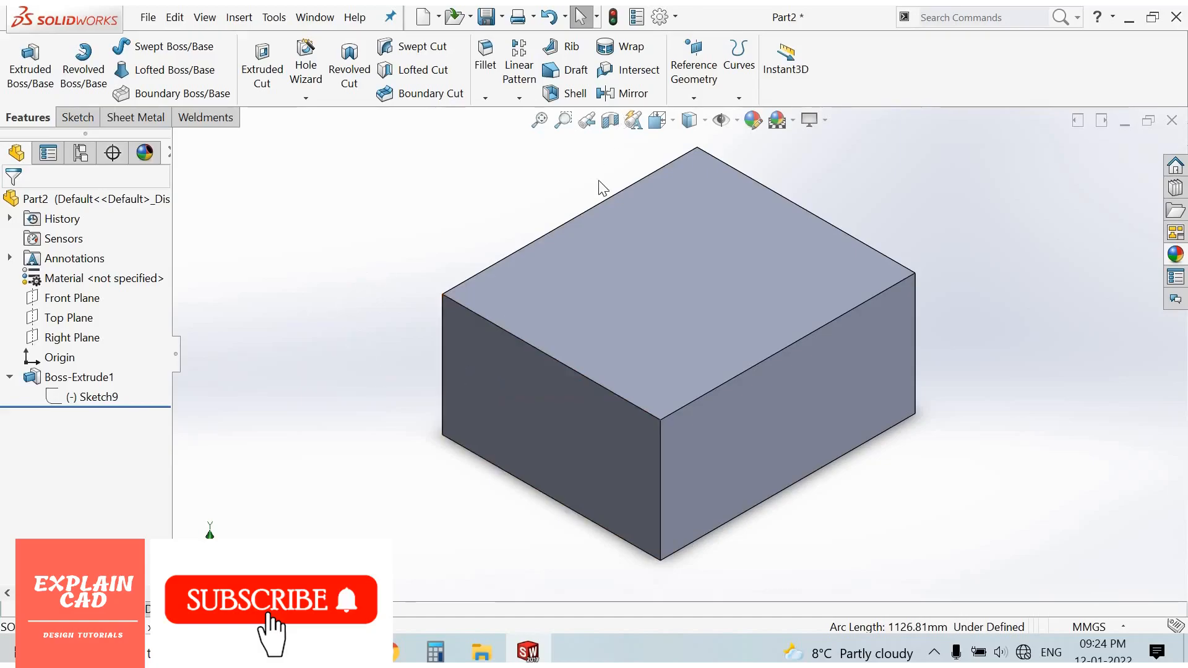
pyautogui.moveTo(470, 282)
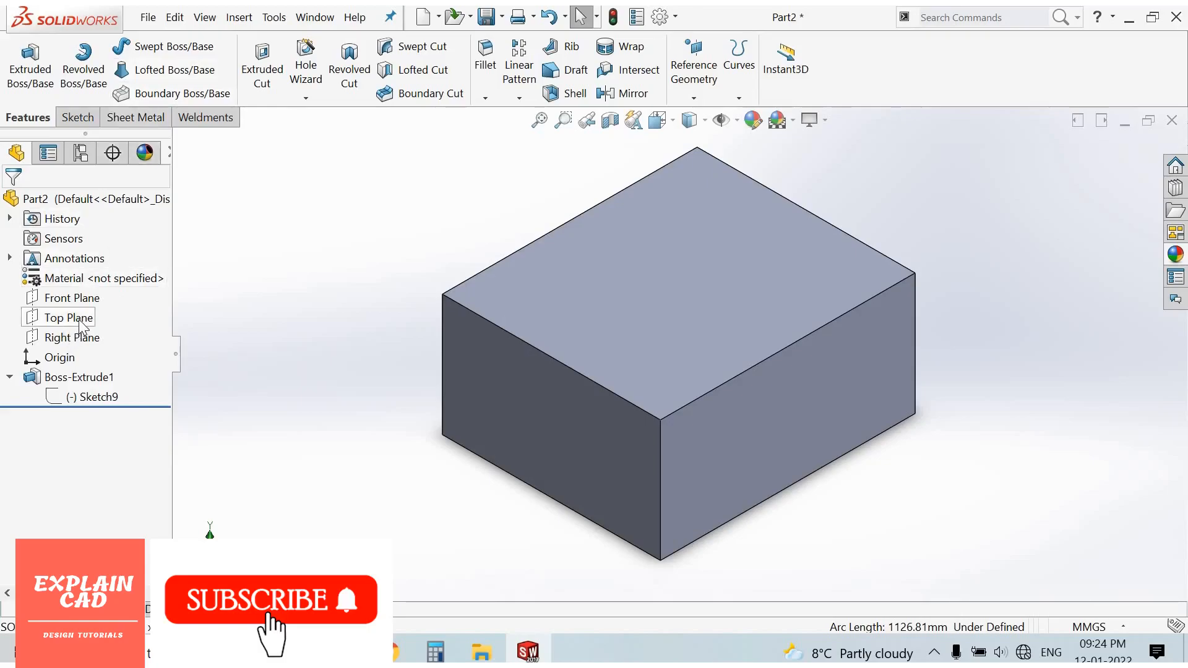
# Draw a multi-point wavy spline on the Top Plane across the block and finish it
pyautogui.click(69, 337)
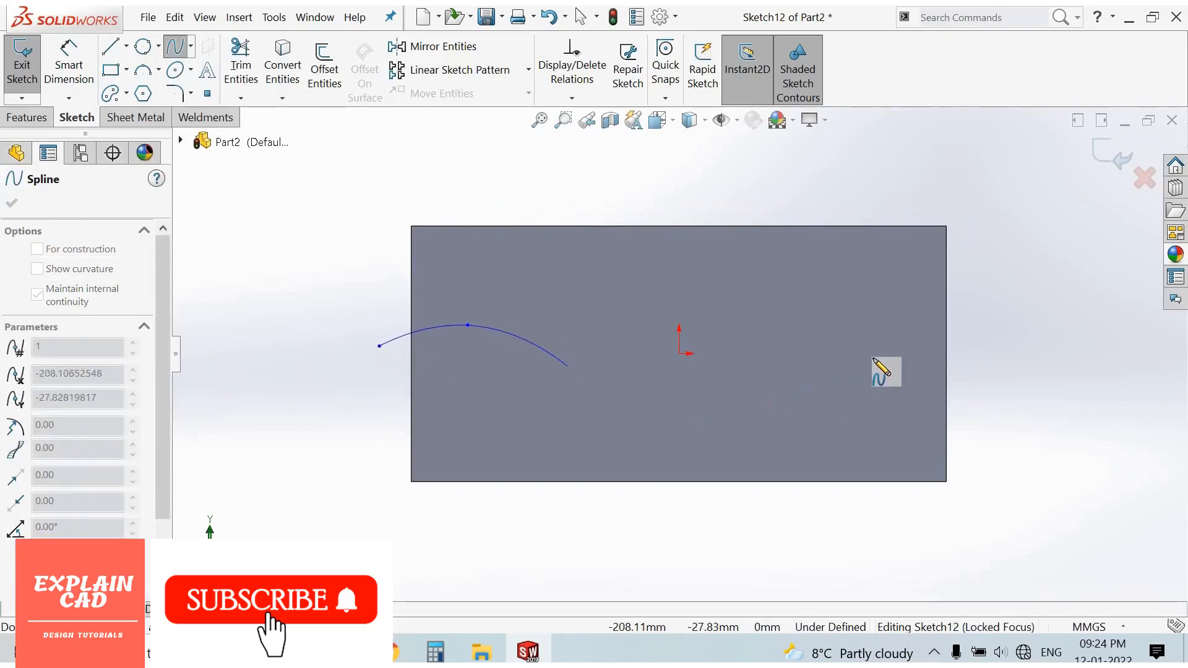
pyautogui.click(954, 347)
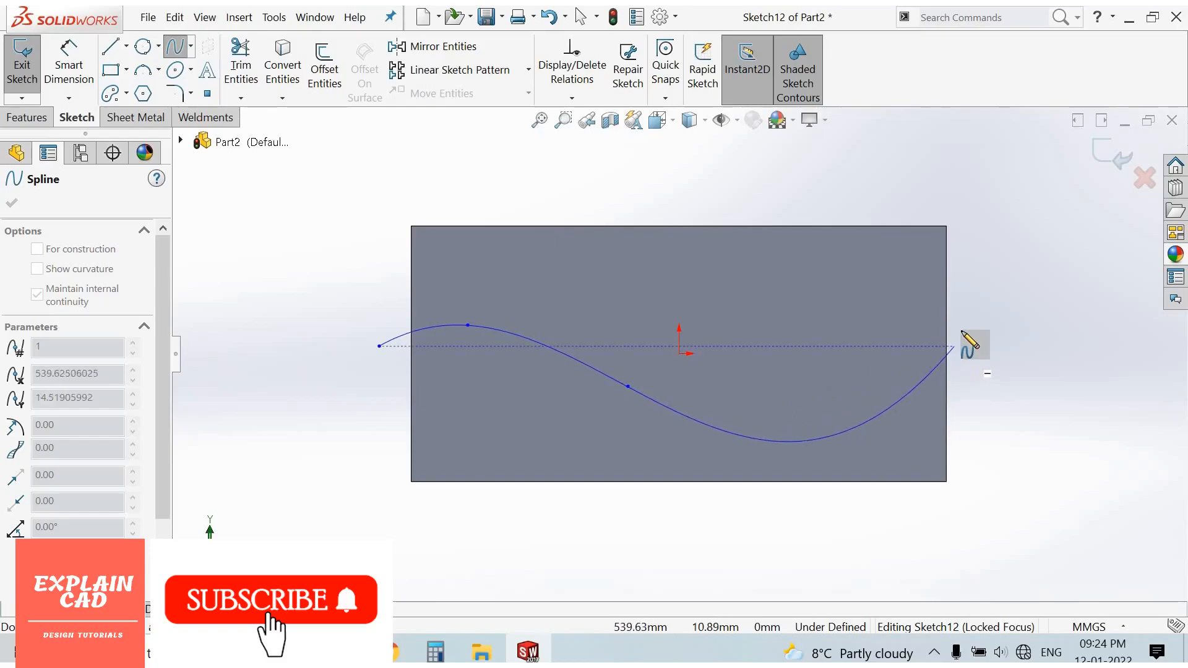
pyautogui.rightClick(954, 348)
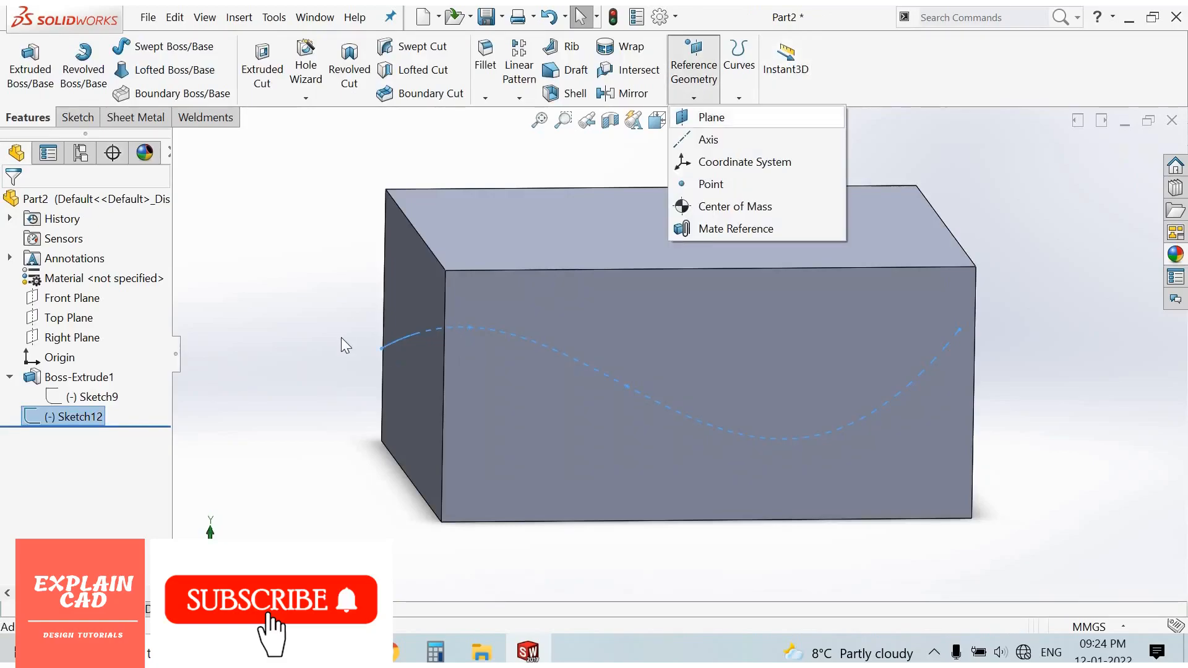
# Create Plane3 perpendicular to the spline at its endpoint and start a sketch on it
pyautogui.click(710, 117)
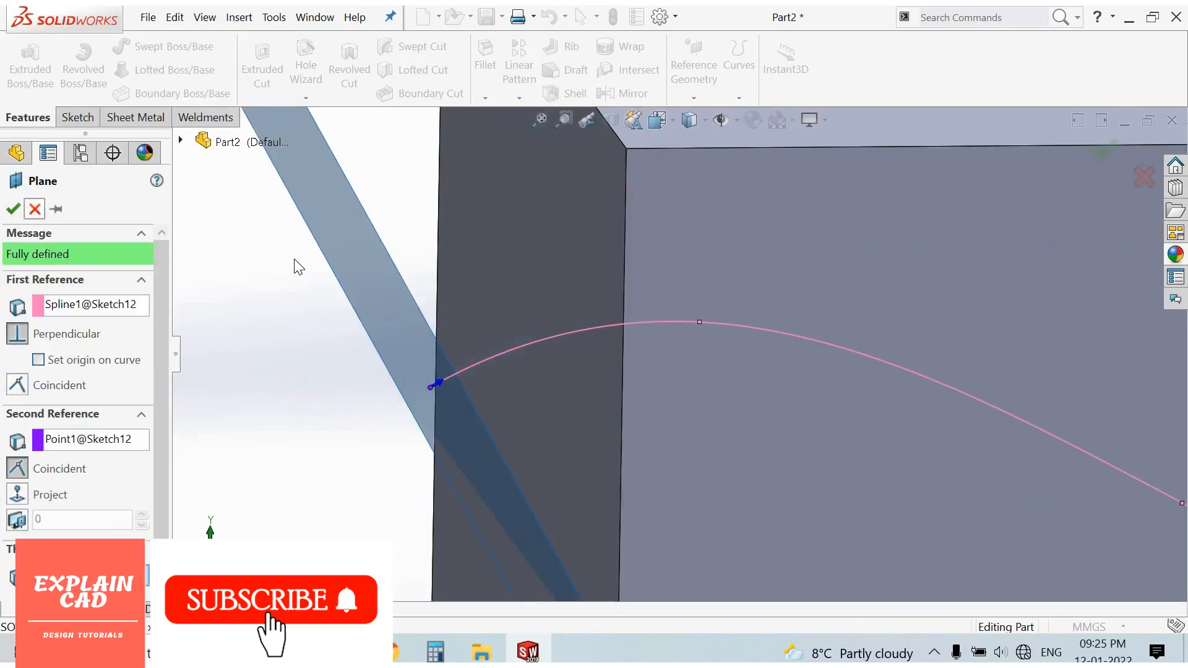
pyautogui.click(13, 209)
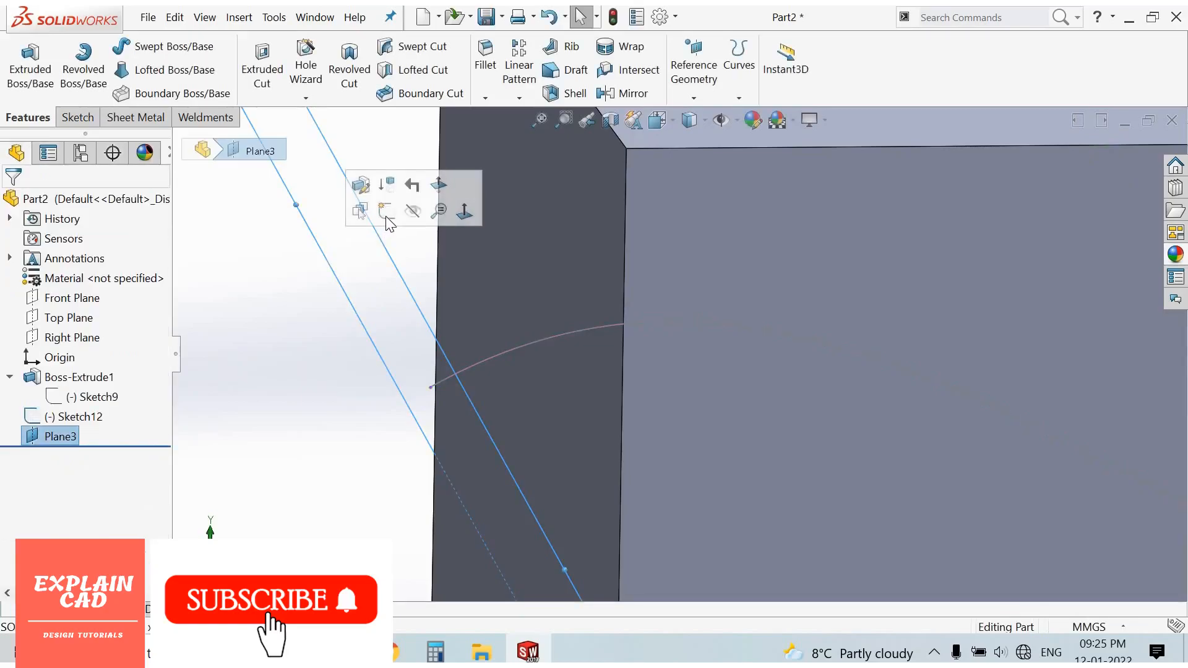
pyautogui.click(386, 187)
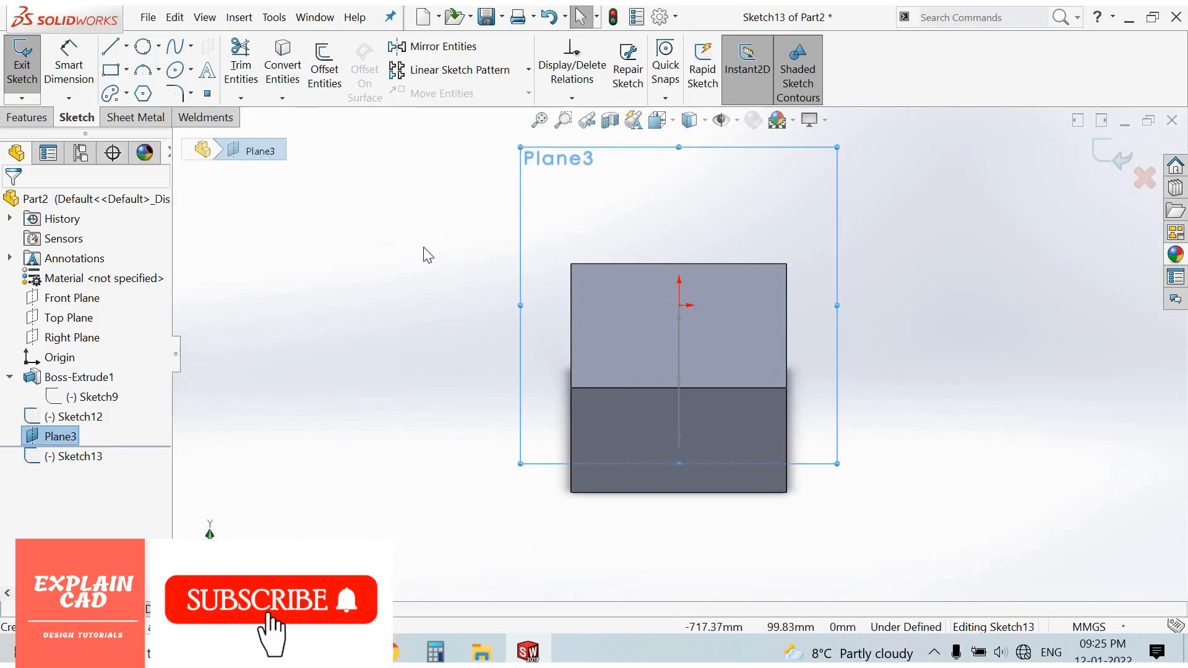
# Sketch a circle profile on Plane3 at the spline's start and exit the sketch
pyautogui.click(140, 45)
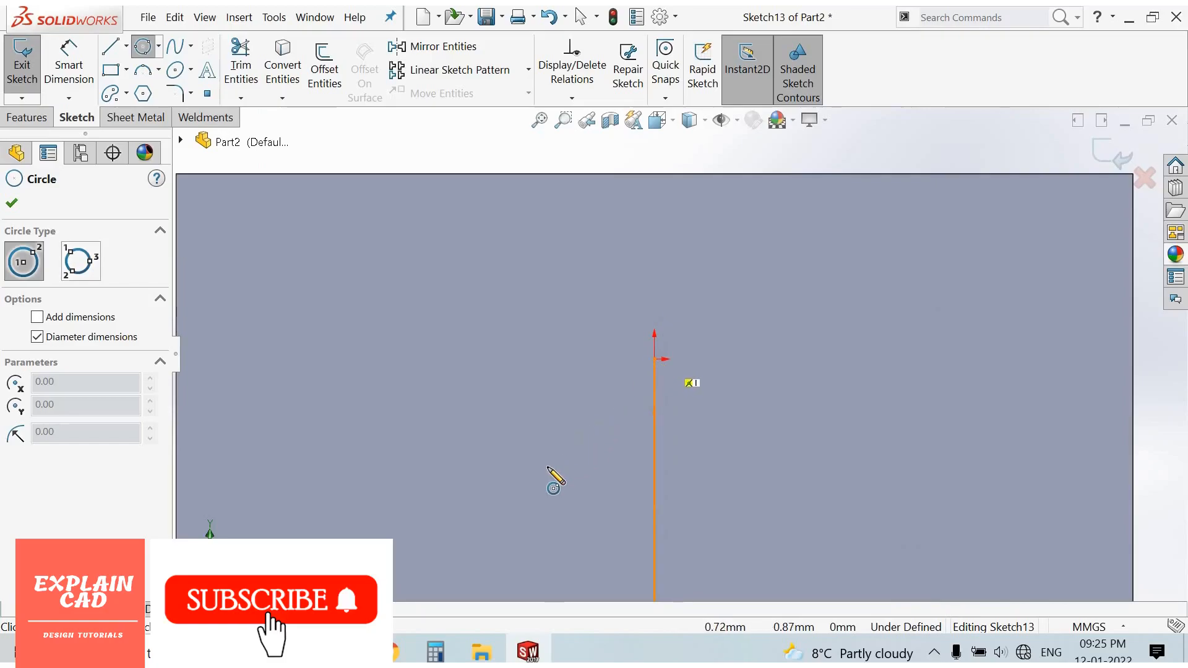
pyautogui.rightClick(653, 359)
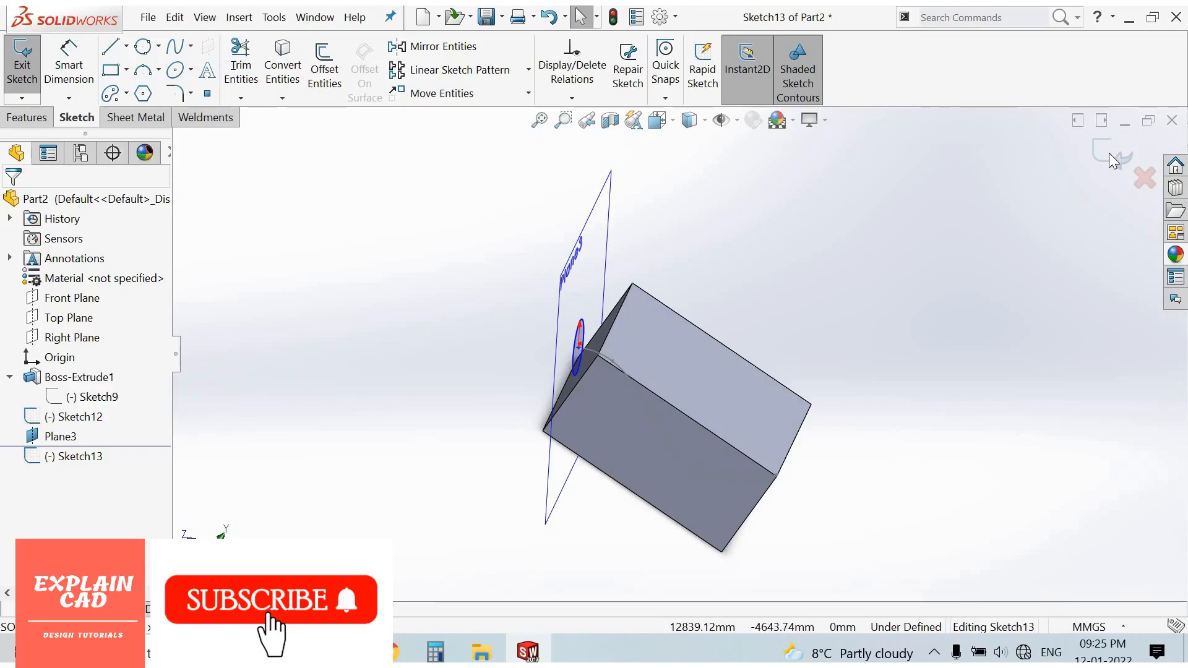
pyautogui.click(22, 64)
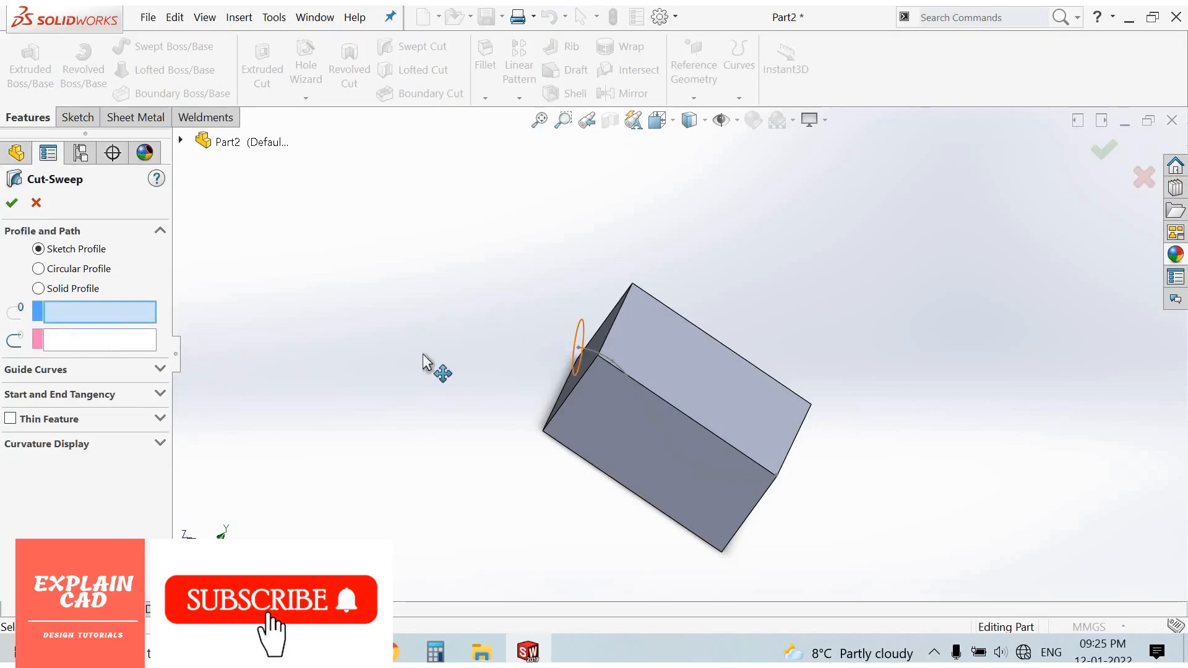
# Create Cut-Sweep1 using Sketch13 as profile and Sketch12 as path
pyautogui.click(578, 345)
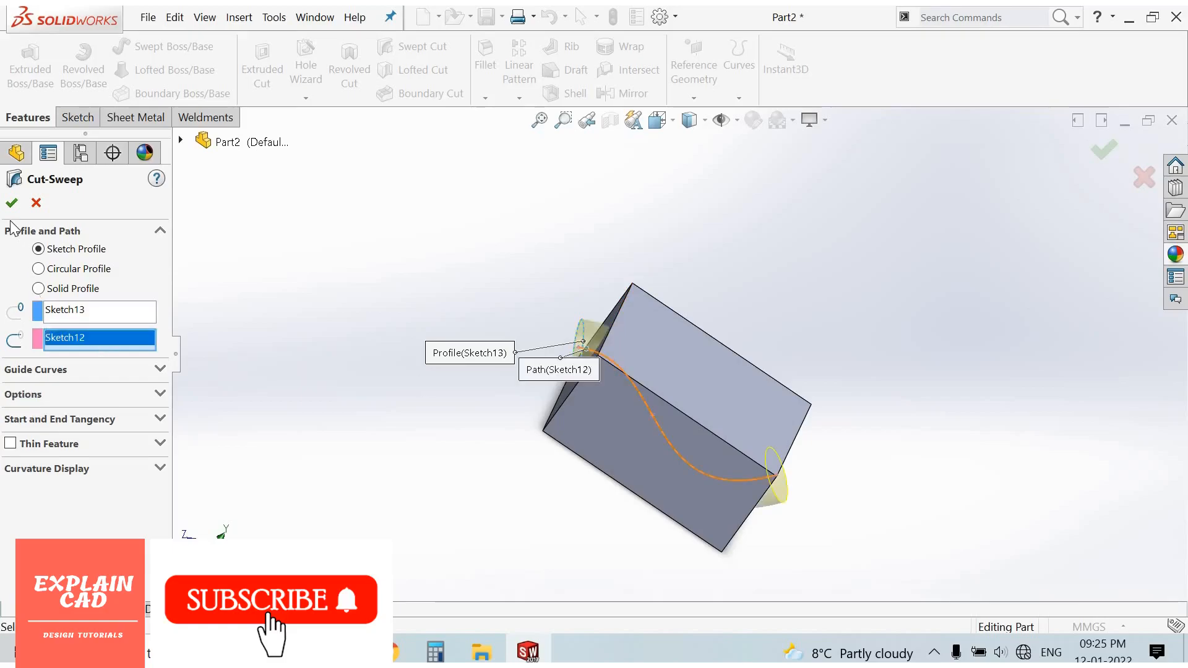
pyautogui.click(11, 203)
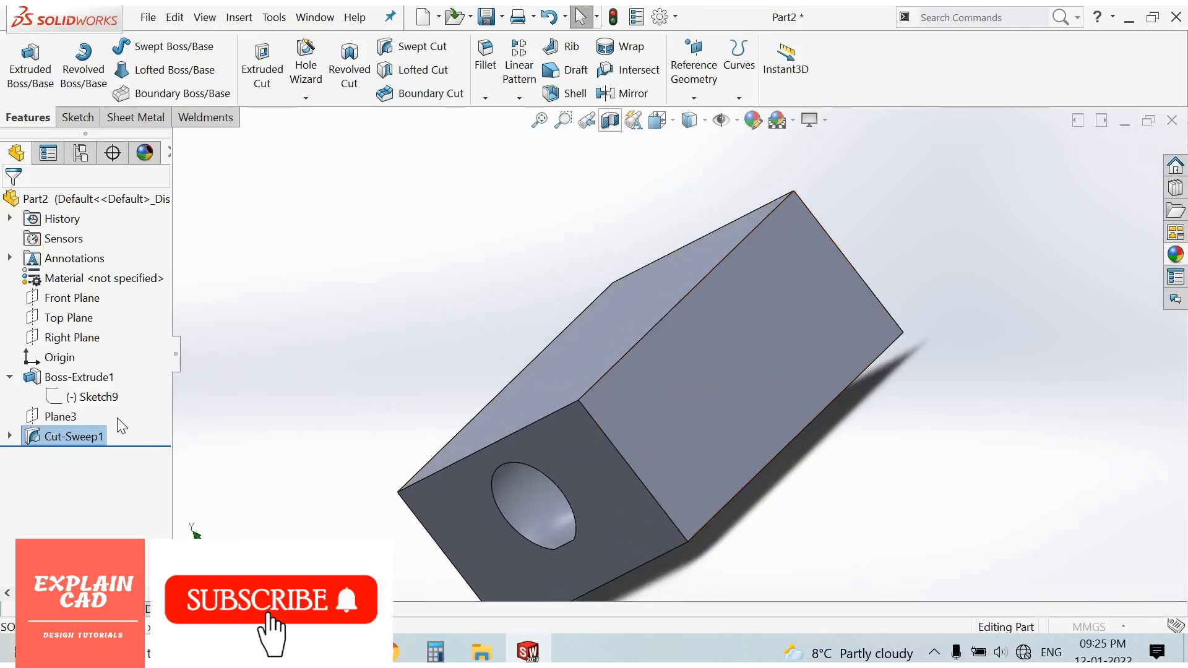
# Section the part along the Right Plane (after trying Top Plane) to reveal the swept channel
pyautogui.click(584, 120)
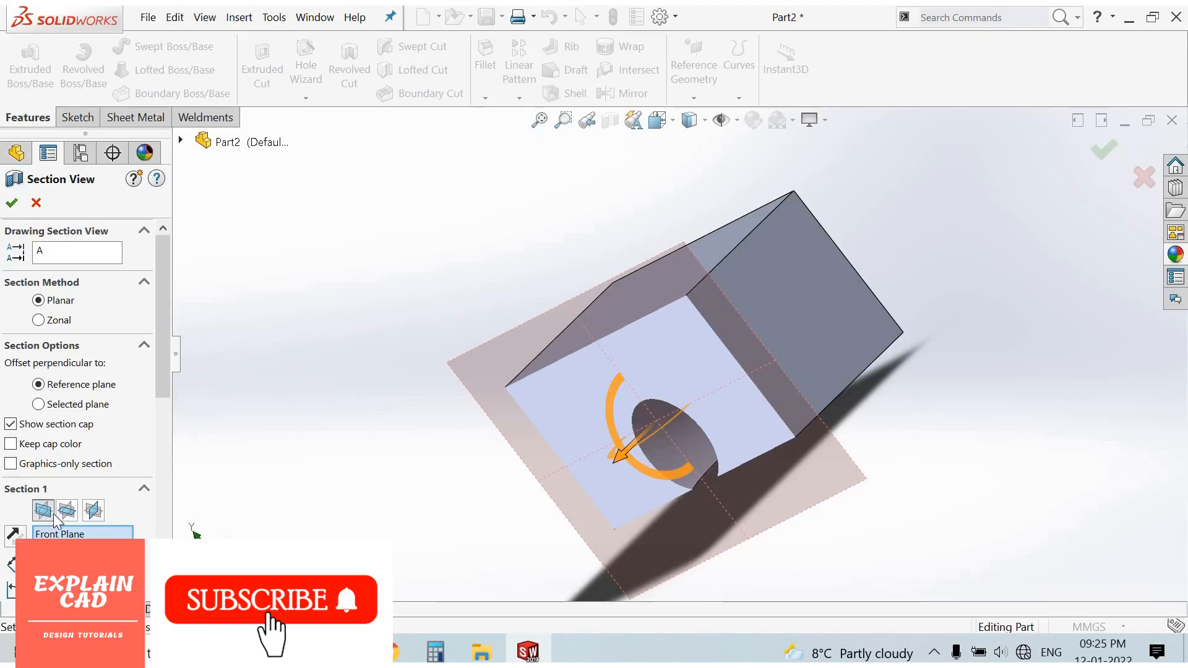
pyautogui.click(93, 510)
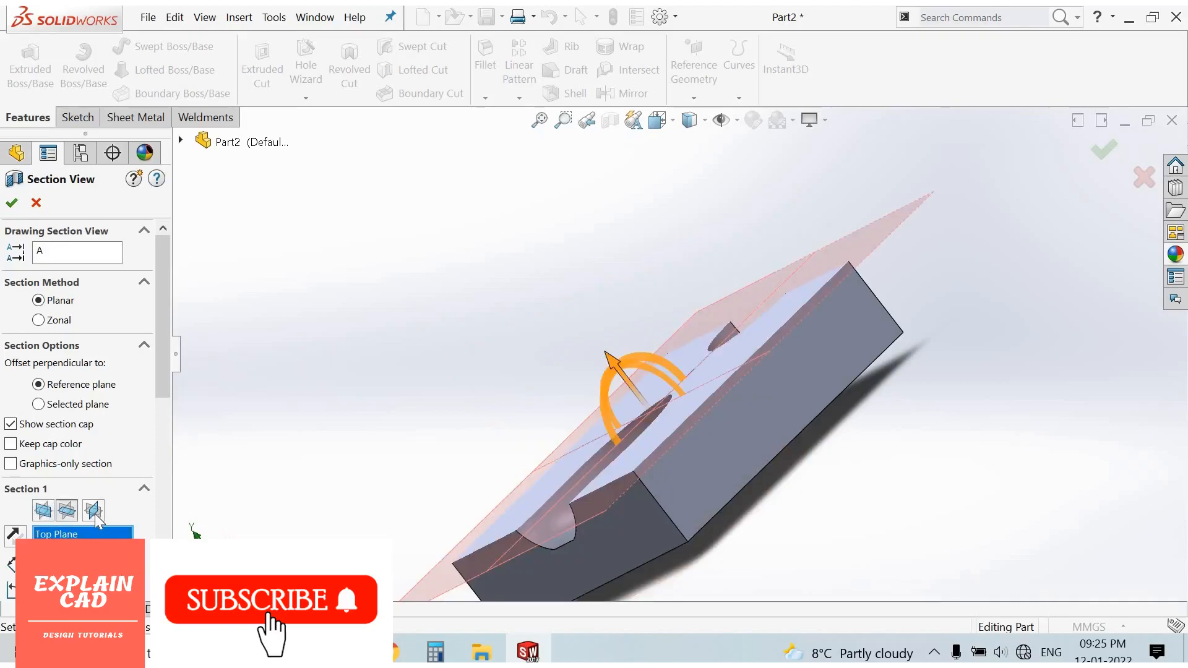
pyautogui.click(92, 509)
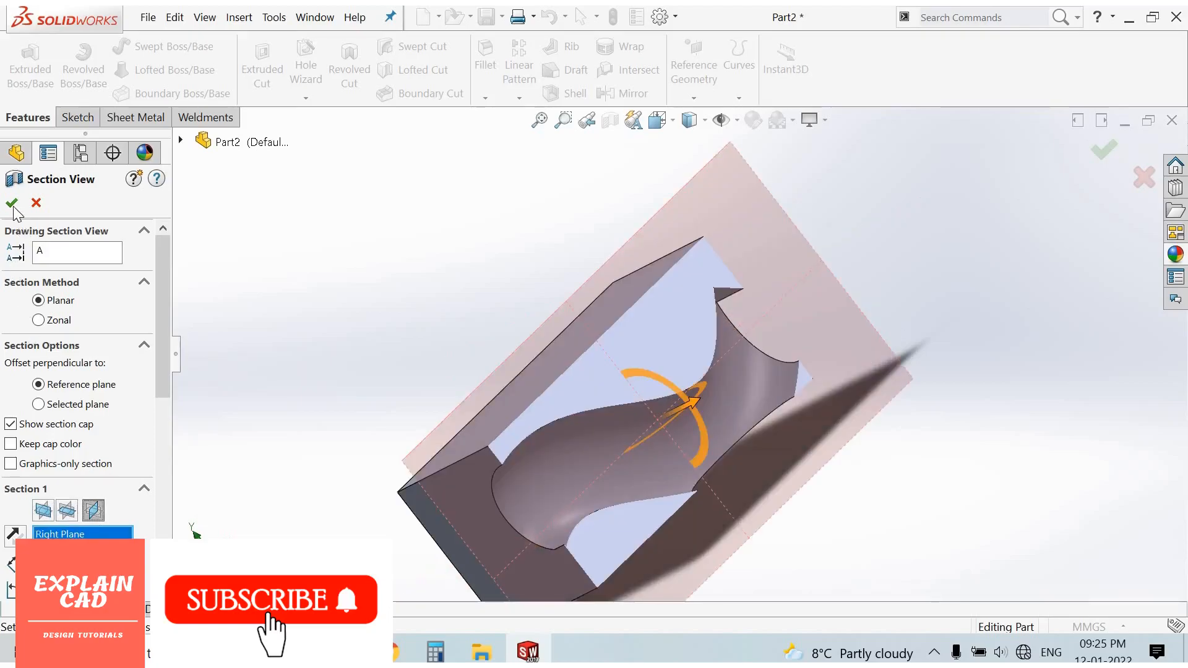
pyautogui.click(13, 202)
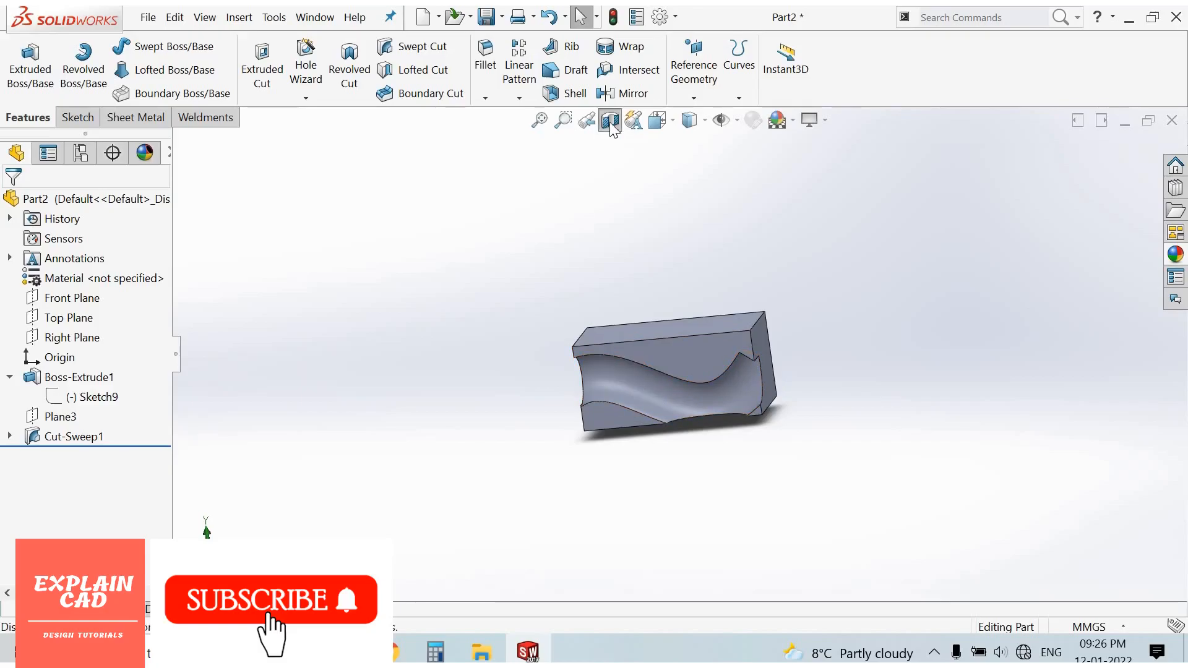
pyautogui.moveTo(610, 120)
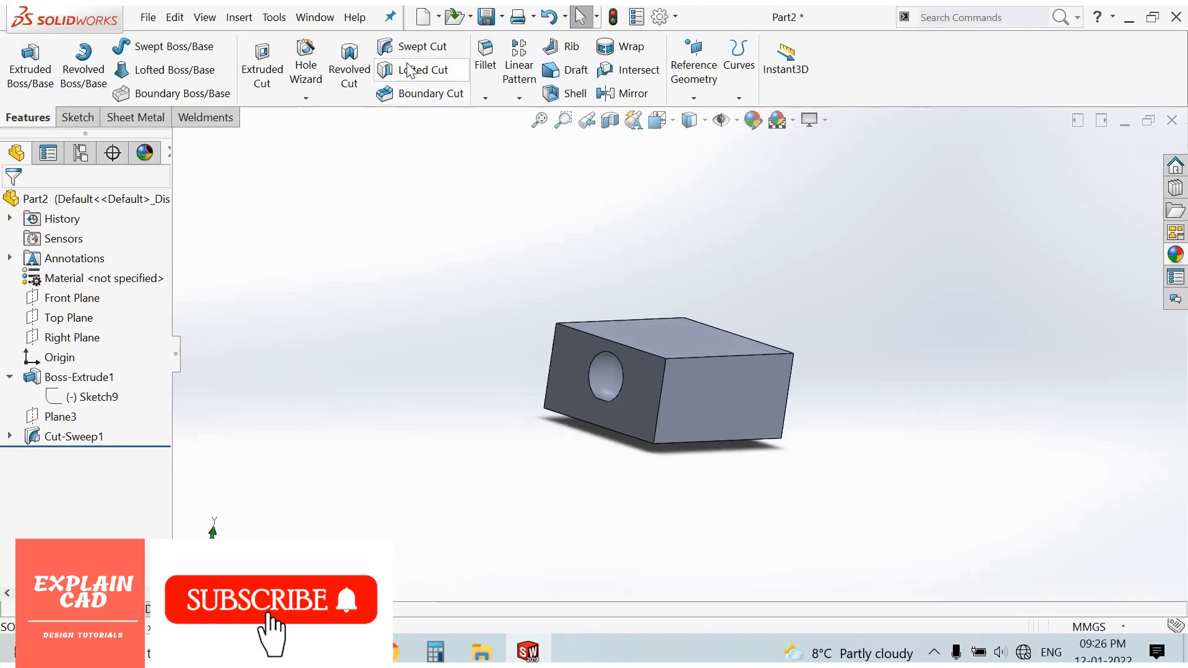
# Start a second Cut-Sweep feature on the unsectioned block
pyautogui.click(422, 69)
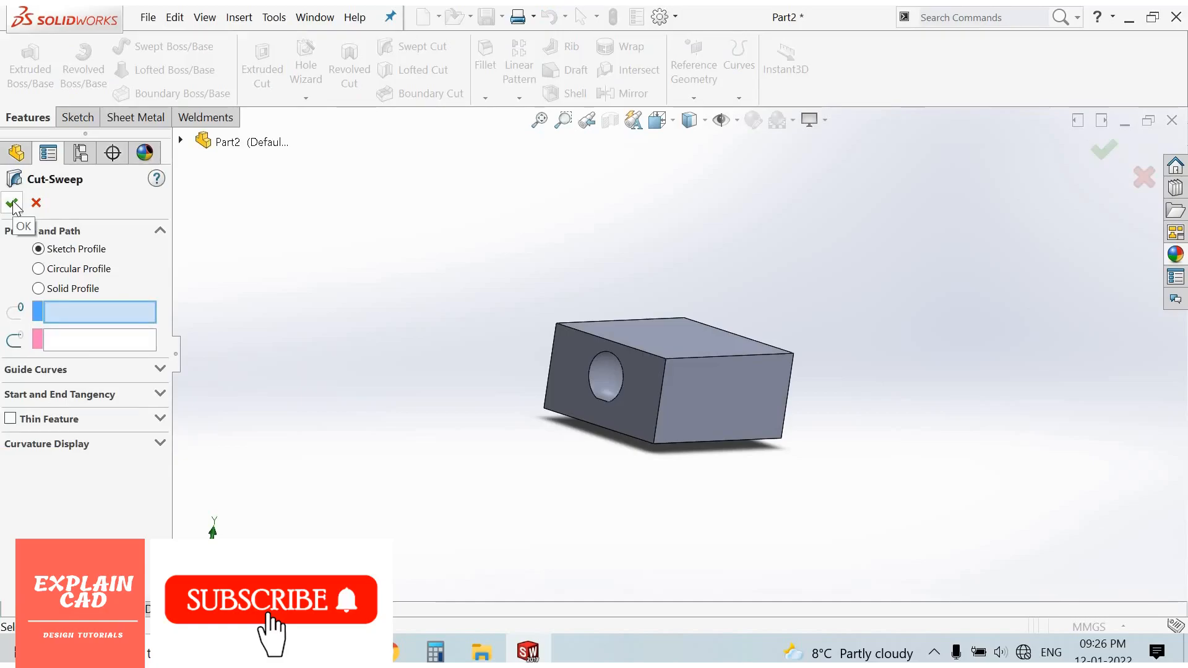